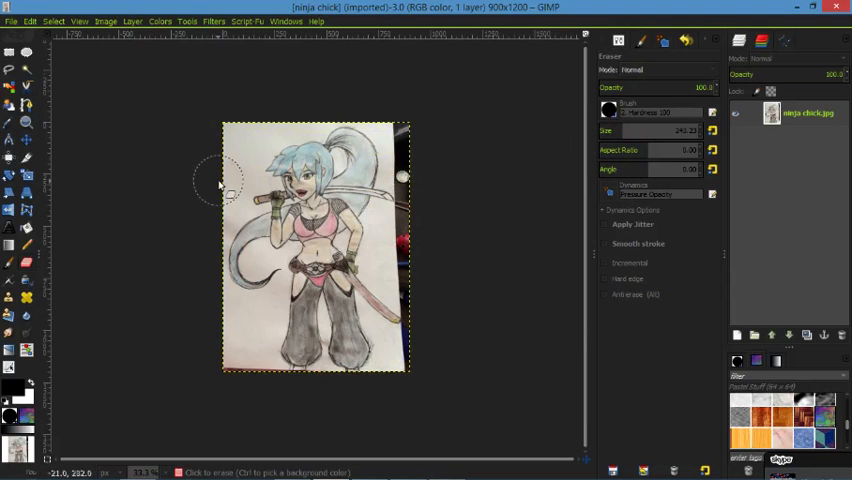
pyautogui.moveTo(215, 103)
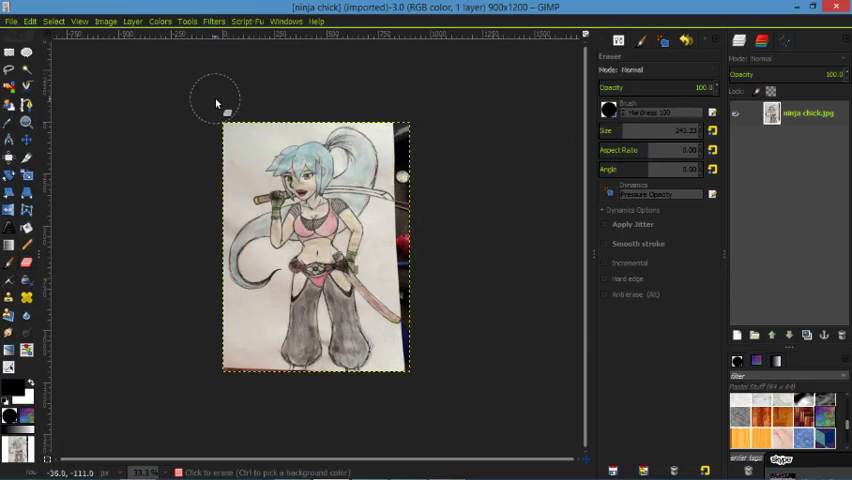
pyautogui.moveTo(190, 98)
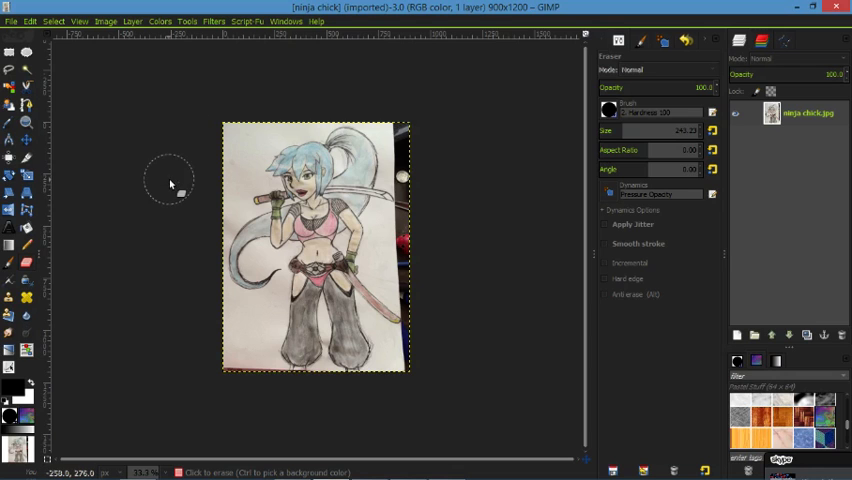
pyautogui.moveTo(400, 105)
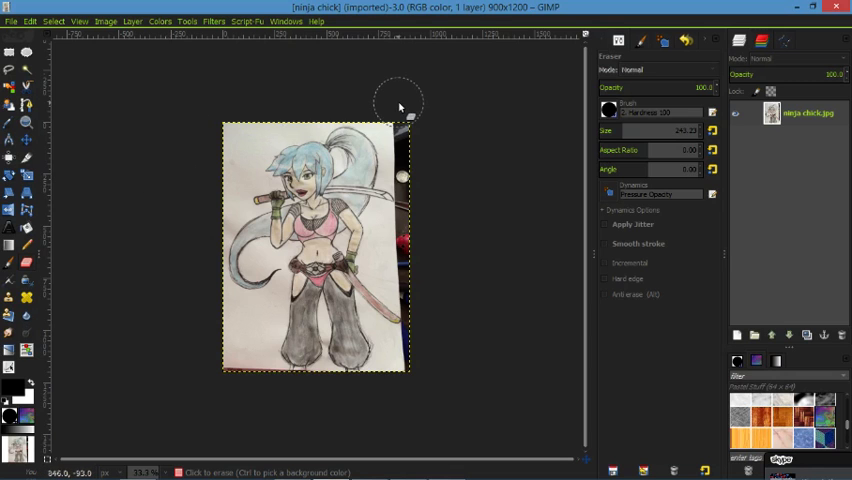
pyautogui.moveTo(388, 107)
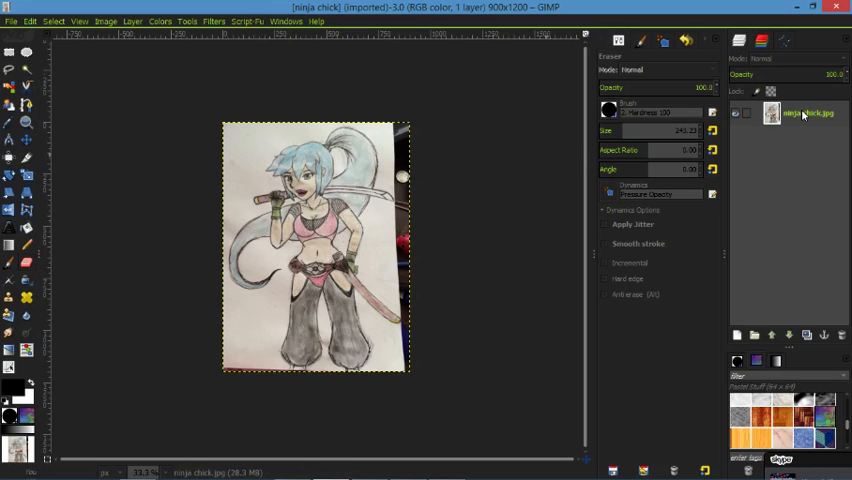
pyautogui.moveTo(505, 160)
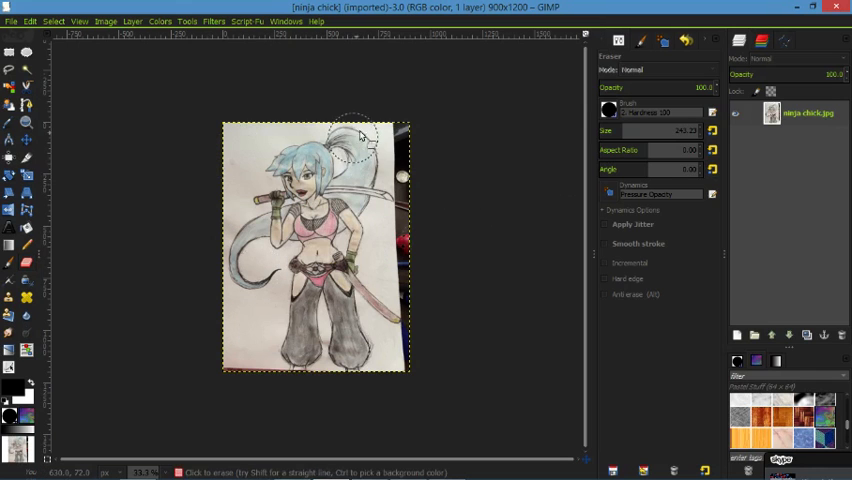
pyautogui.moveTo(457, 237)
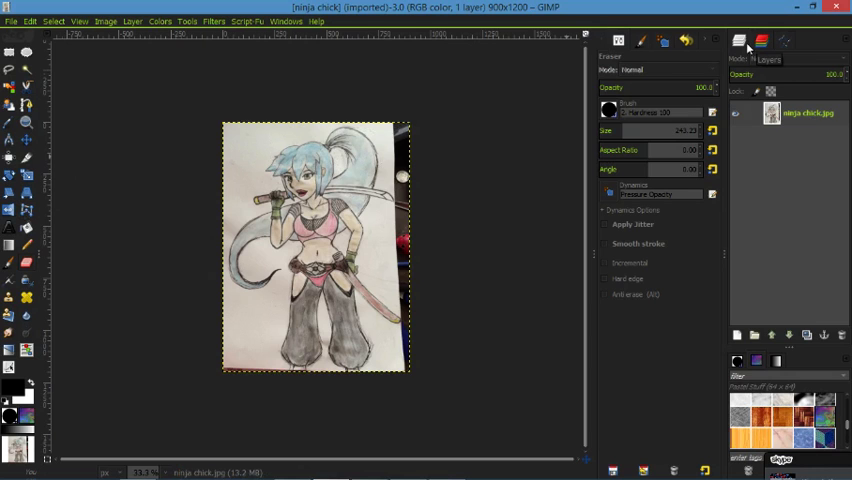
# - Add an alpha channel to the ninja chick drawing layer from its Layers panel menu
pyautogui.rightClick(800, 112)
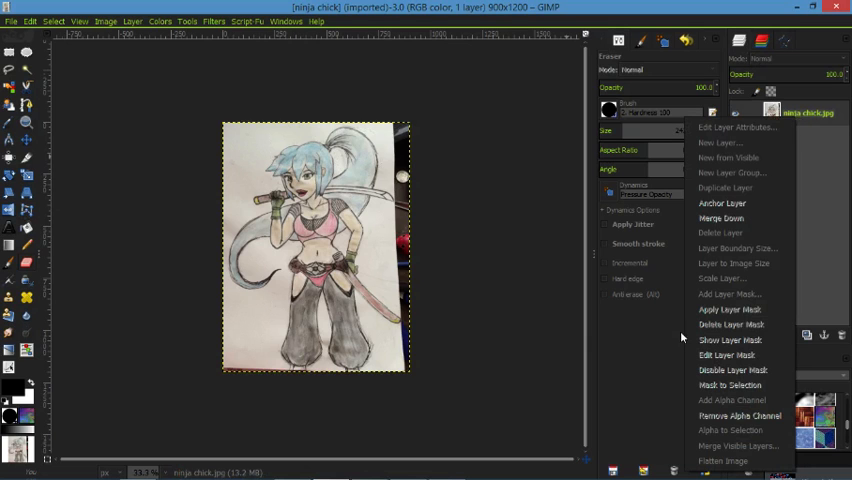
pyautogui.moveTo(731, 400)
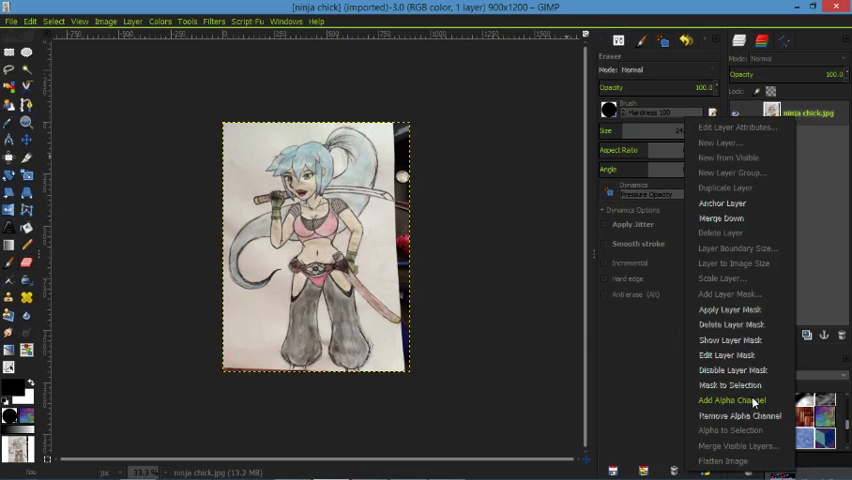
pyautogui.click(730, 399)
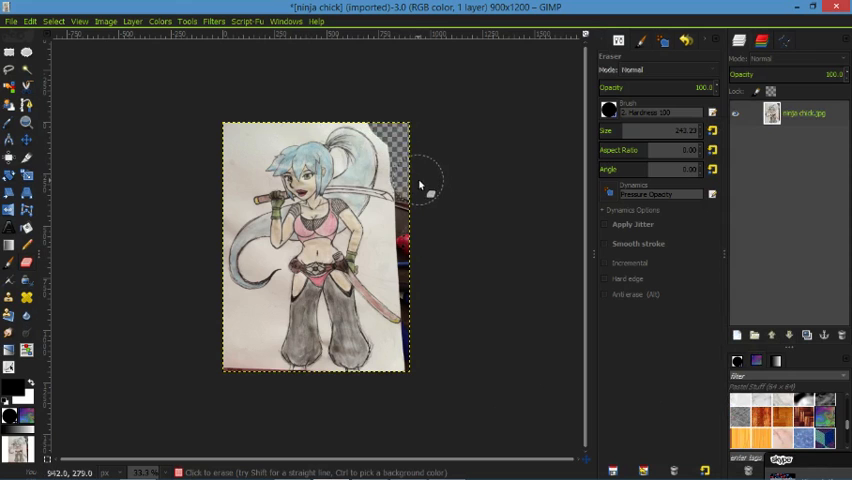
# - Erase the paper beside the figure's right side, along the top of the page, and around the figure
pyautogui.moveTo(420, 185); pyautogui.dragTo(398, 275)
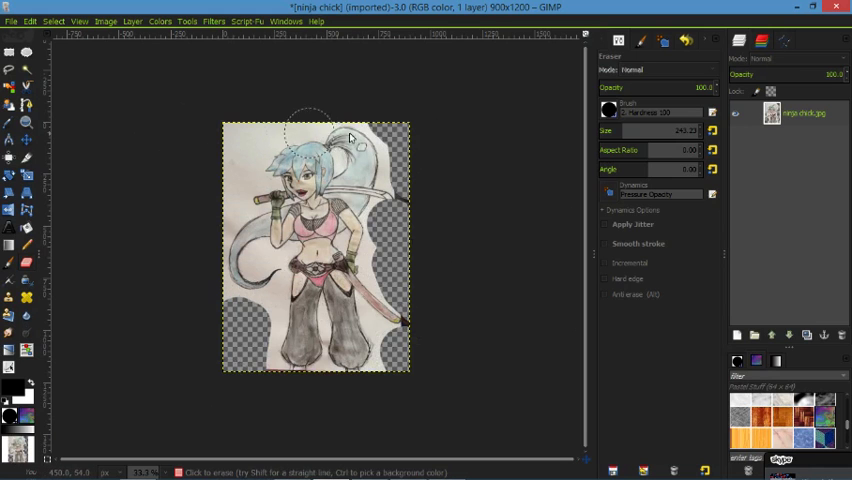
pyautogui.moveTo(350, 135); pyautogui.dragTo(235, 165)
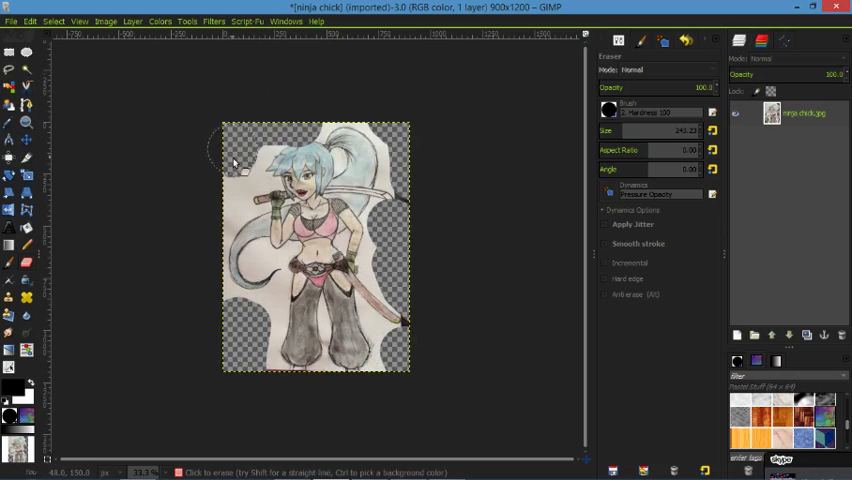
pyautogui.moveTo(240, 170); pyautogui.dragTo(228, 208)
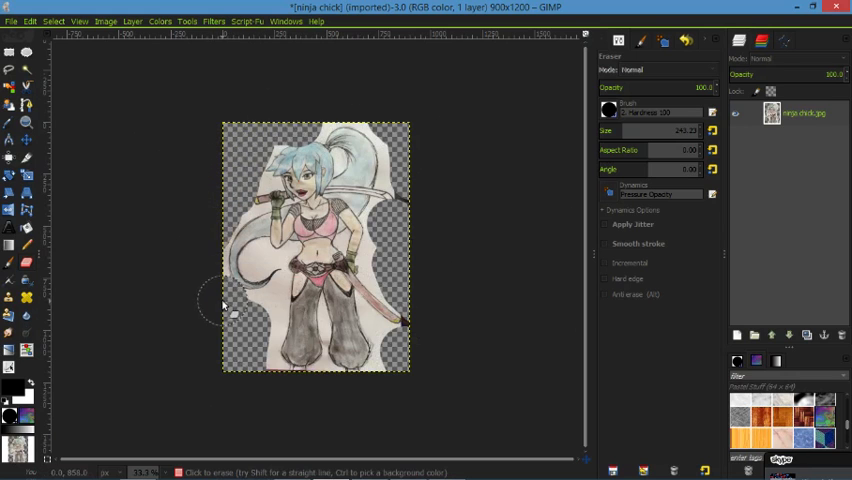
pyautogui.moveTo(455, 262)
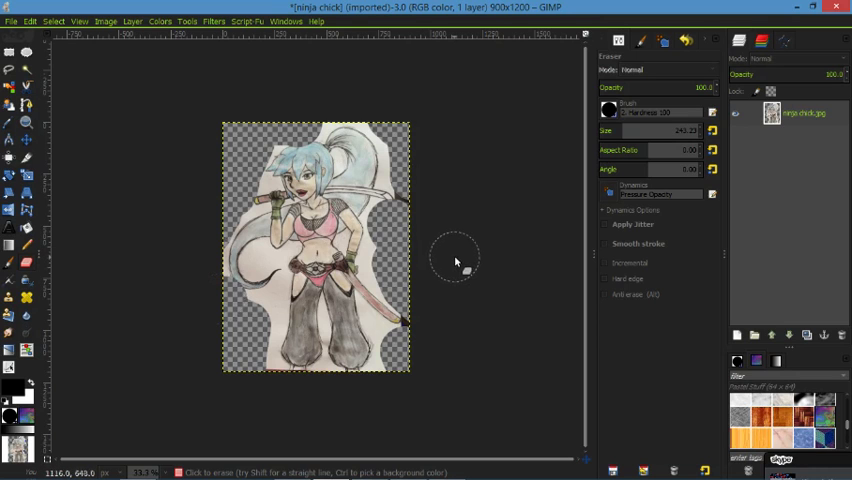
pyautogui.moveTo(463, 240)
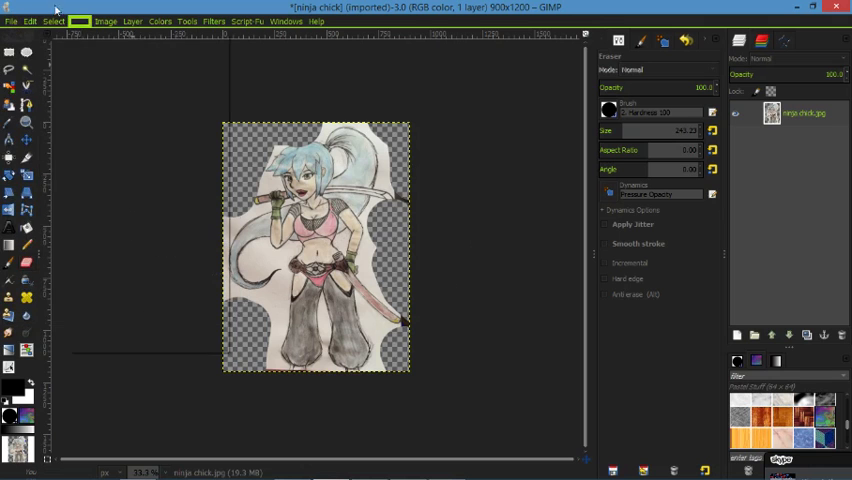
# - Open kunoichi-kanji.png as a new layer over the ninja chick drawing
pyautogui.click(11, 21)
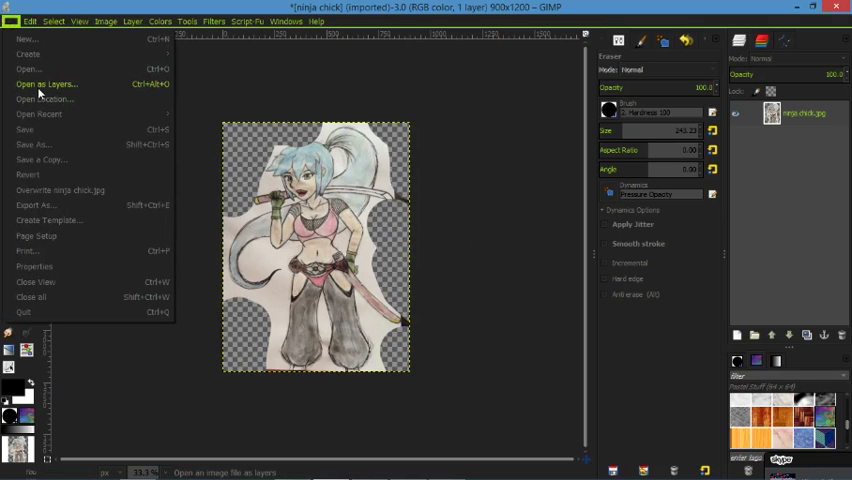
pyautogui.click(46, 84)
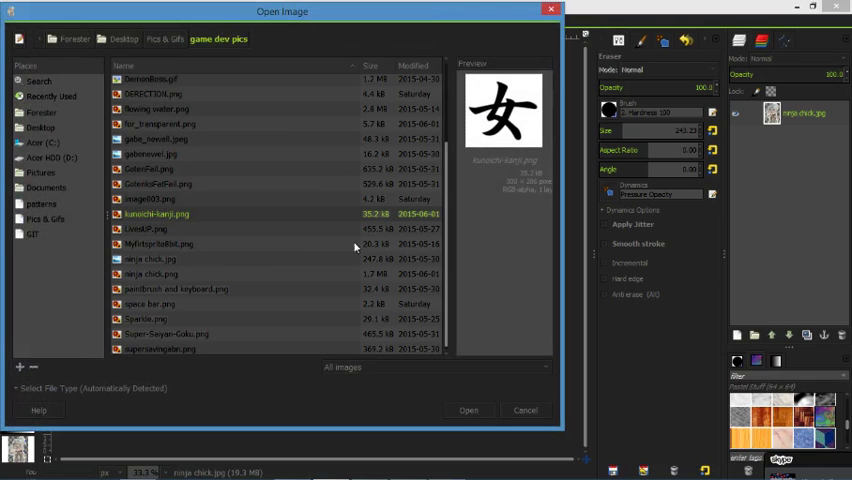
pyautogui.click(468, 410)
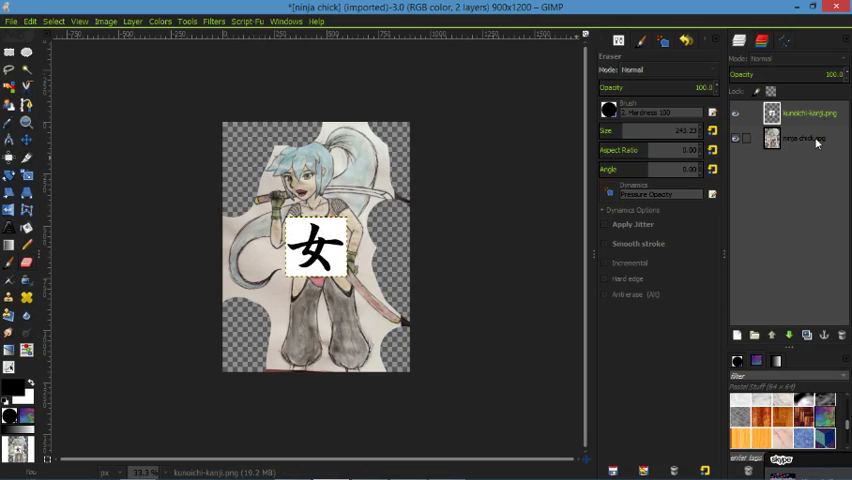
pyautogui.moveTo(797, 148)
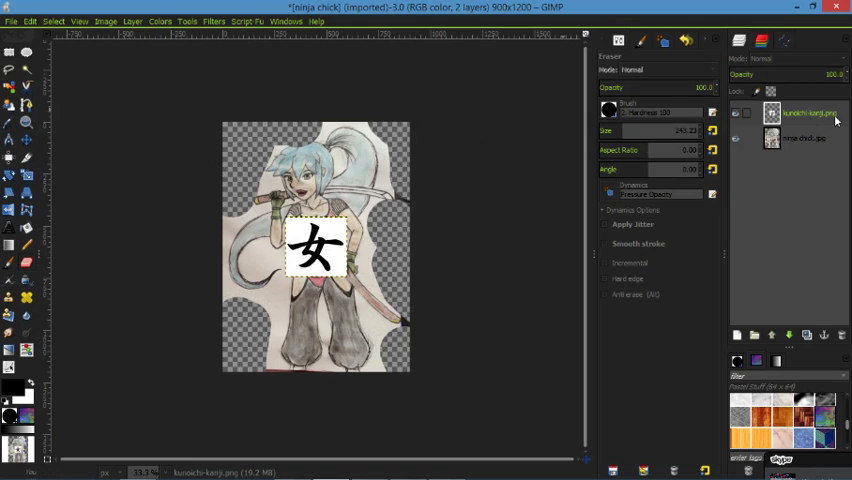
pyautogui.moveTo(832, 120)
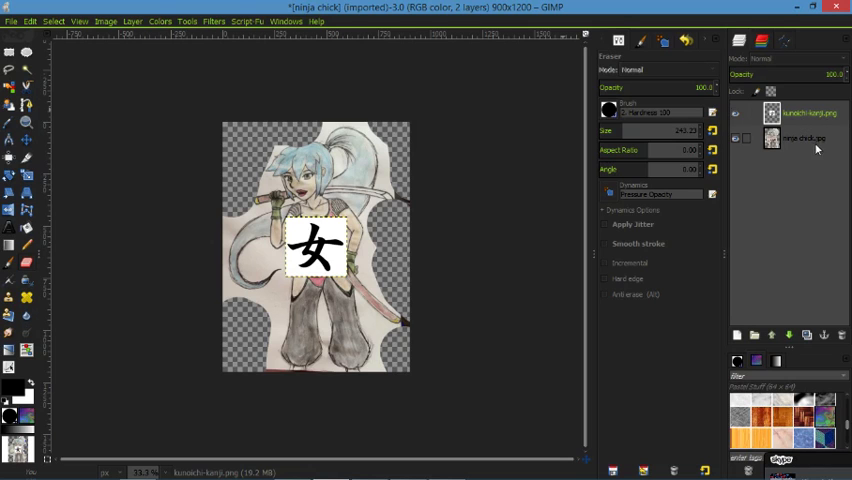
pyautogui.moveTo(818, 143)
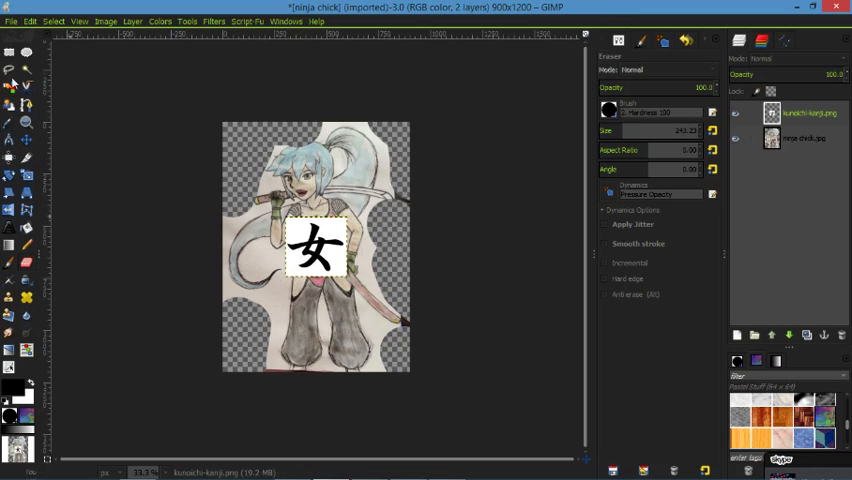
# - Fuzzy-select the kanji's white background and erase it, then return to Fuzzy Select
pyautogui.click(10, 67)
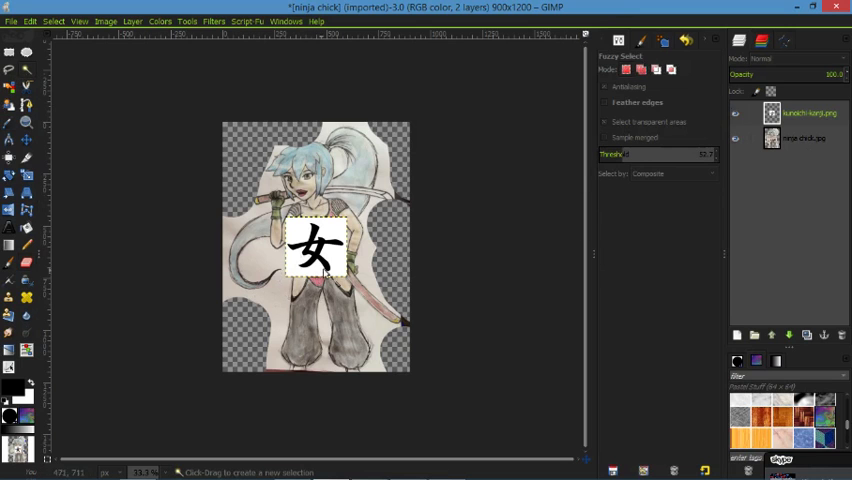
pyautogui.rightClick(795, 112)
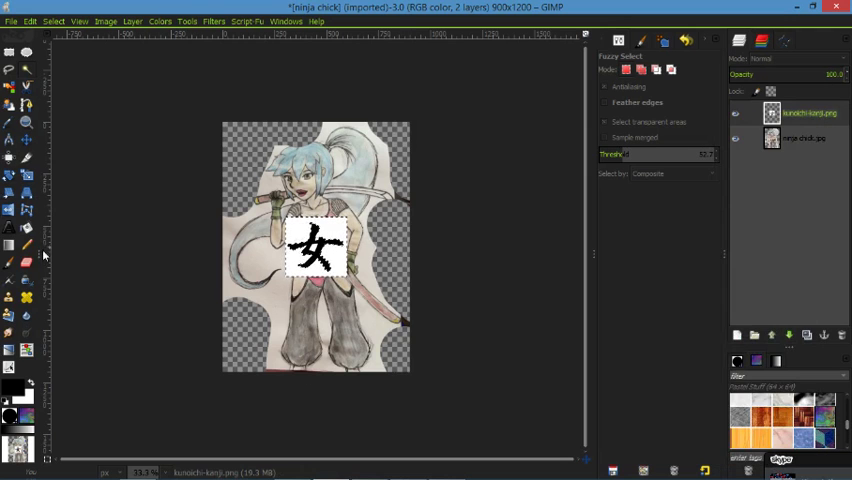
pyautogui.click(25, 70)
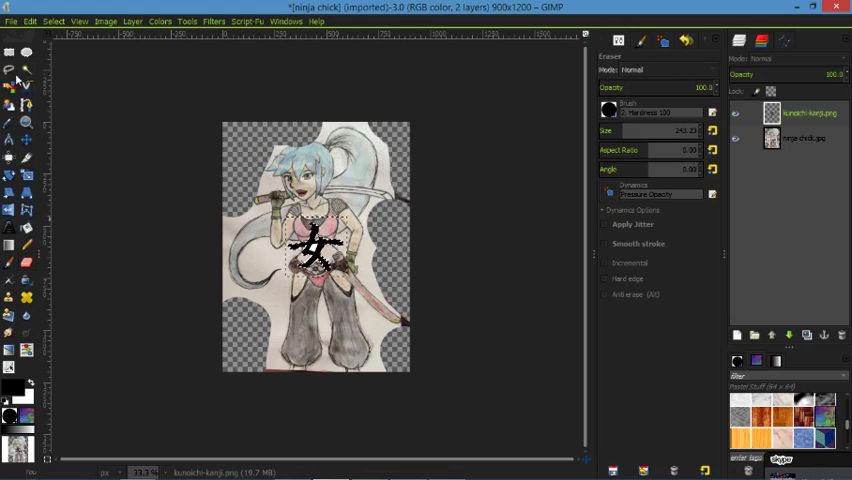
pyautogui.click(12, 68)
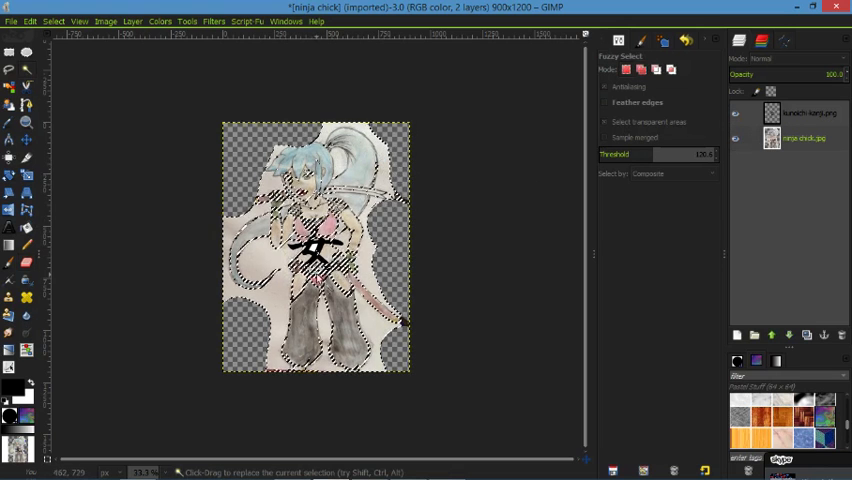
# - Adjust the Fuzzy Select threshold and select the paper around the hair at the drawing's top
pyautogui.moveTo(680, 154); pyautogui.dragTo(620, 154)
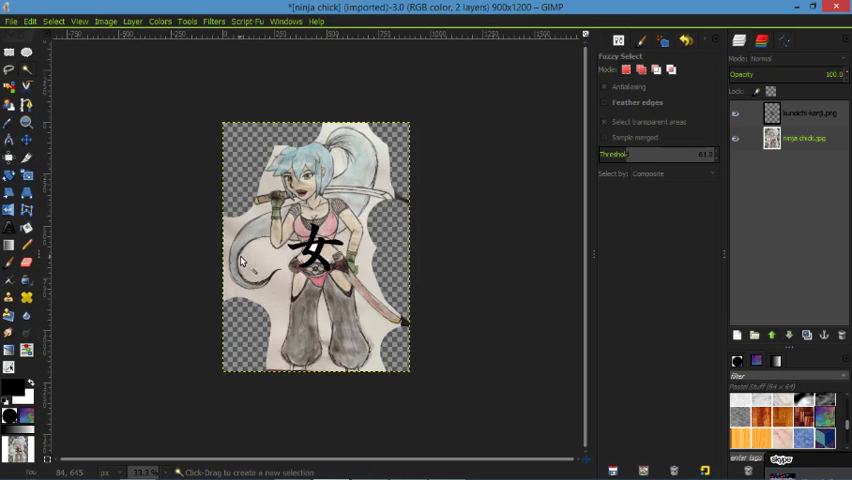
pyautogui.click(240, 262)
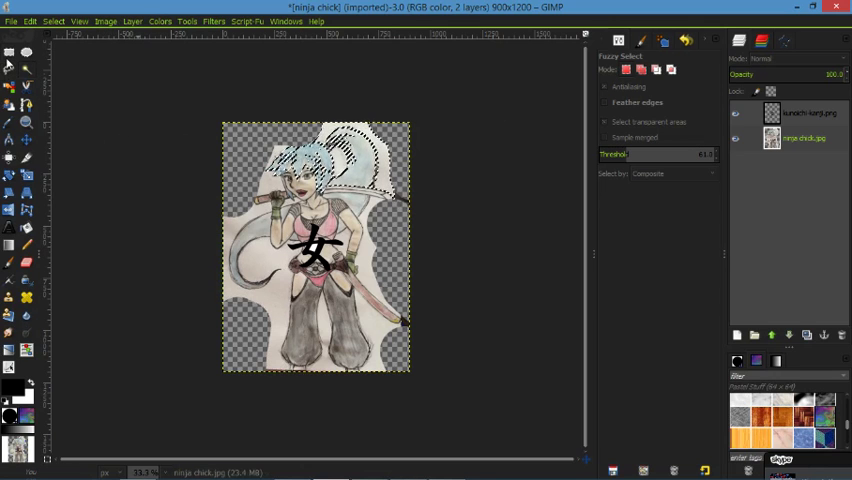
# - Switch to Rectangle Select and make the ninja chick layer active for reordering
pyautogui.click(11, 21)
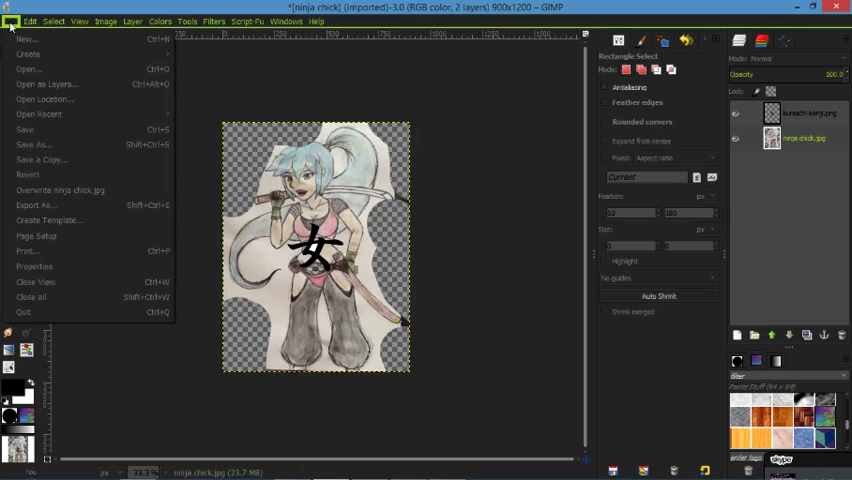
pyautogui.click(11, 21)
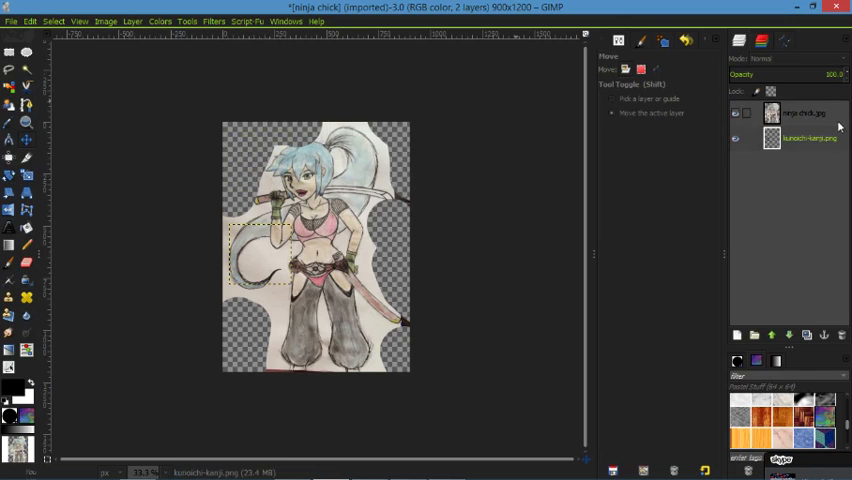
pyautogui.click(800, 113)
pyautogui.write('cool')
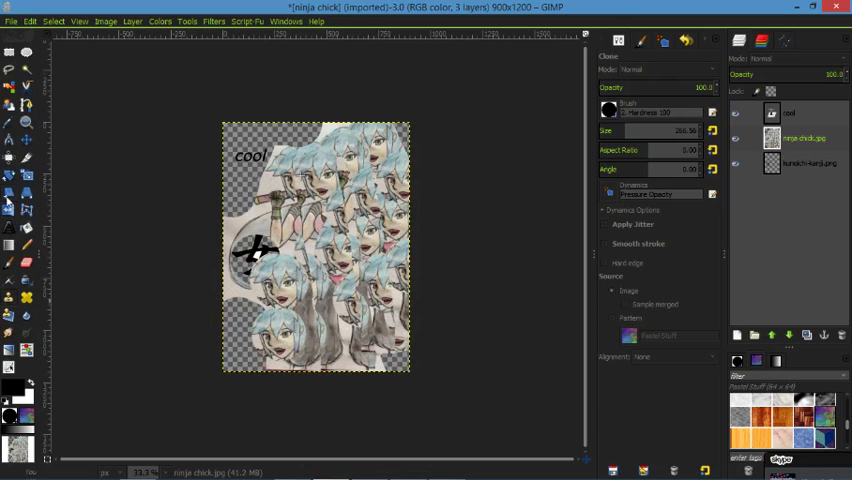
pyautogui.moveTo(200, 248)
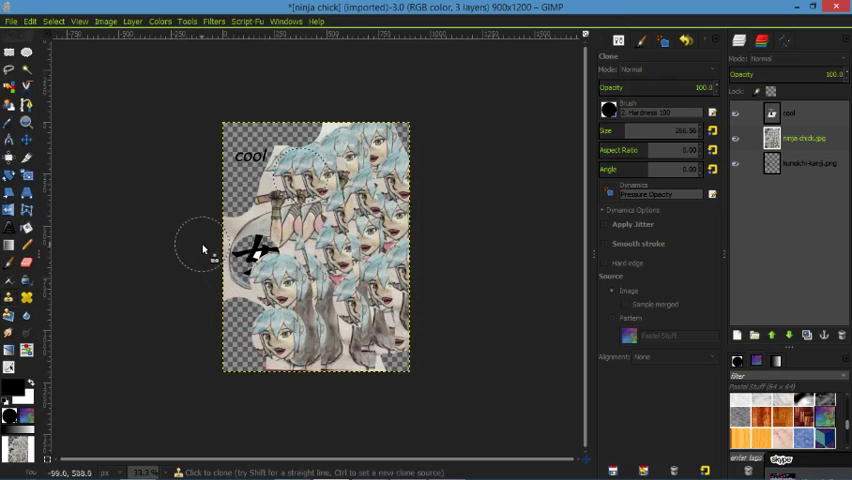